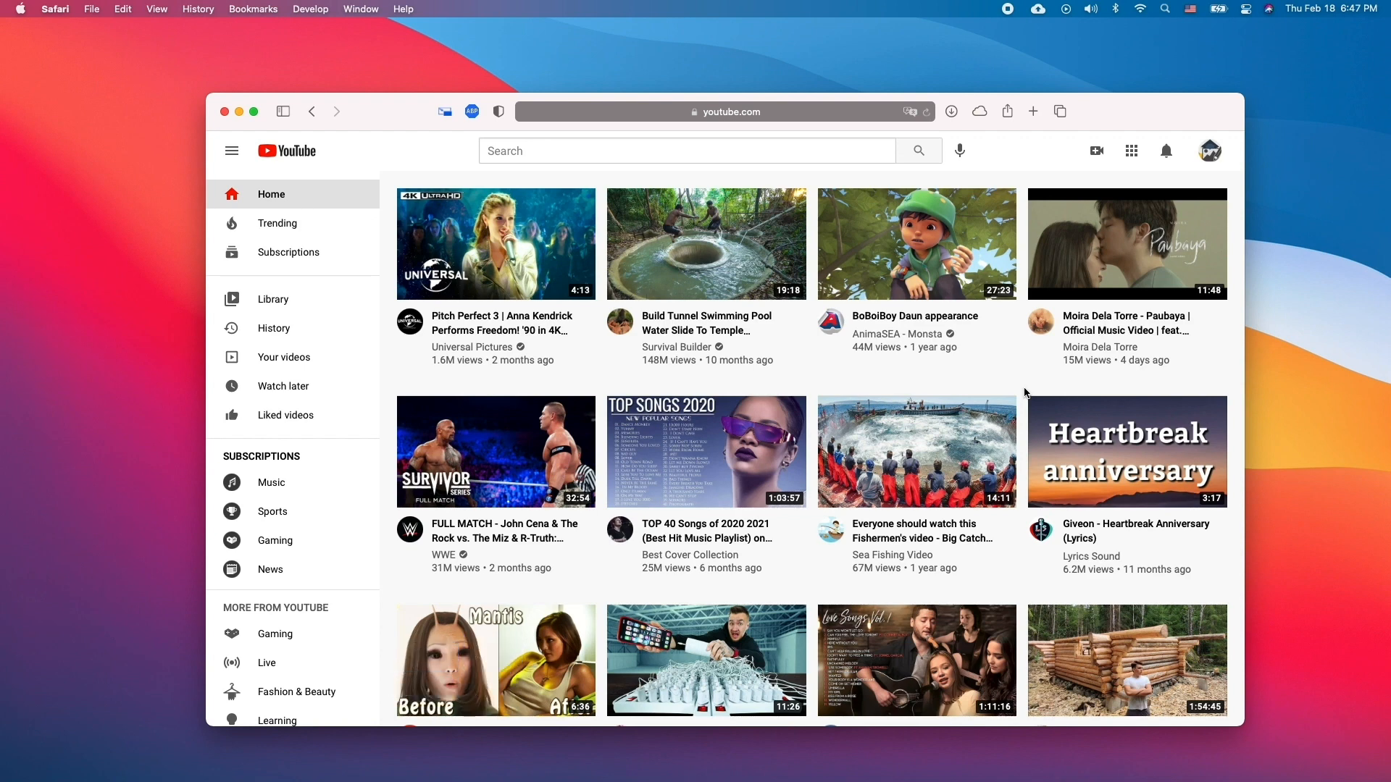
- Go to YouTube Studio from the account menu under the profile avatar
click(1208, 149)
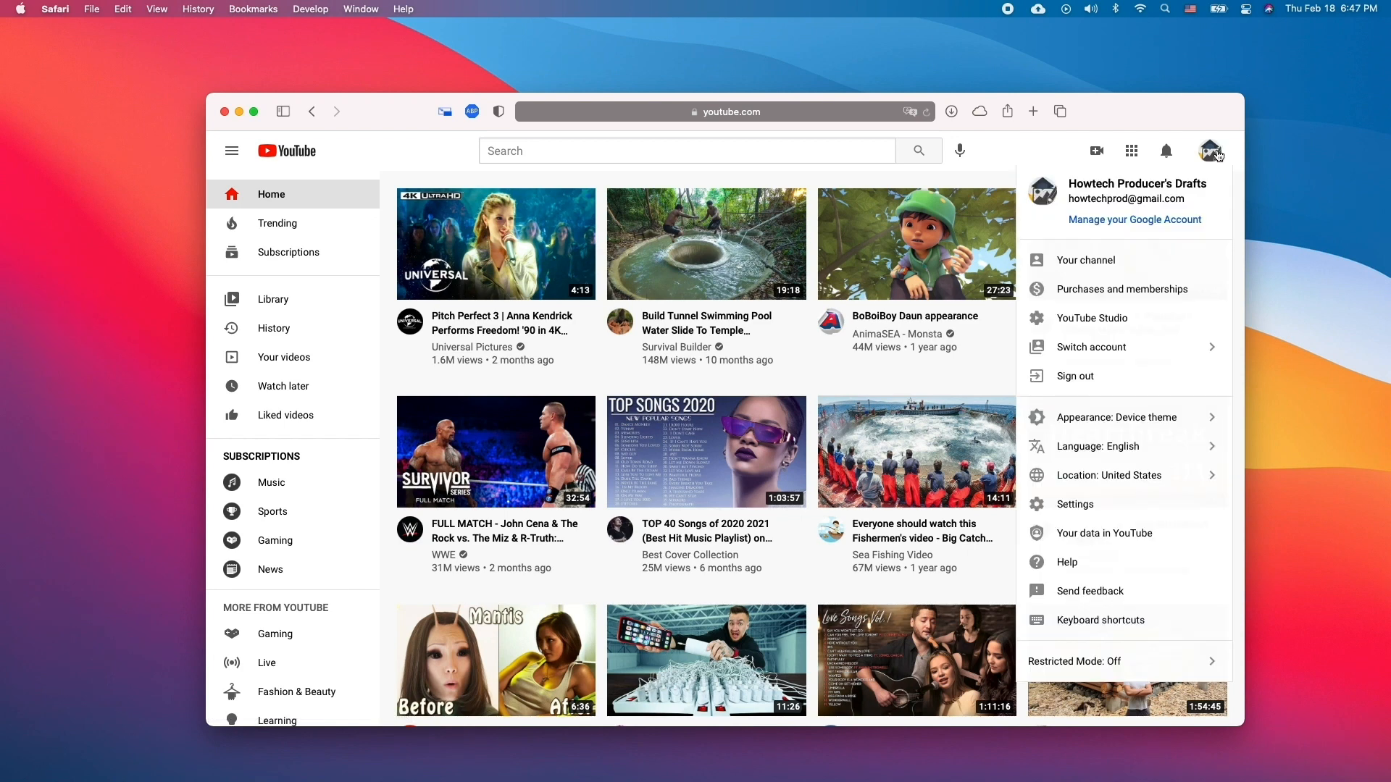
click(1092, 317)
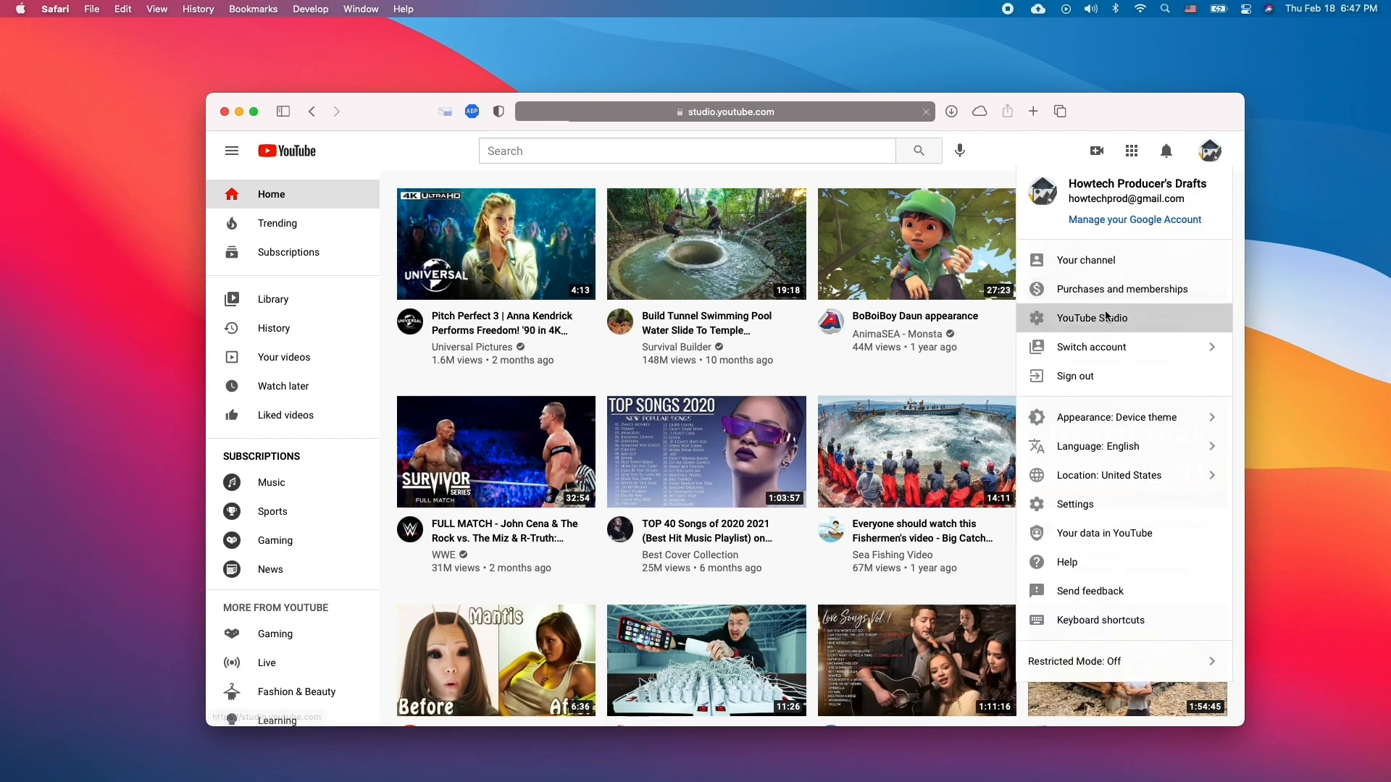
- From Channel content, start 'Delete forever' on the video '02 3 Ways to Take a Screenshot on a Mac'
click(1092, 318)
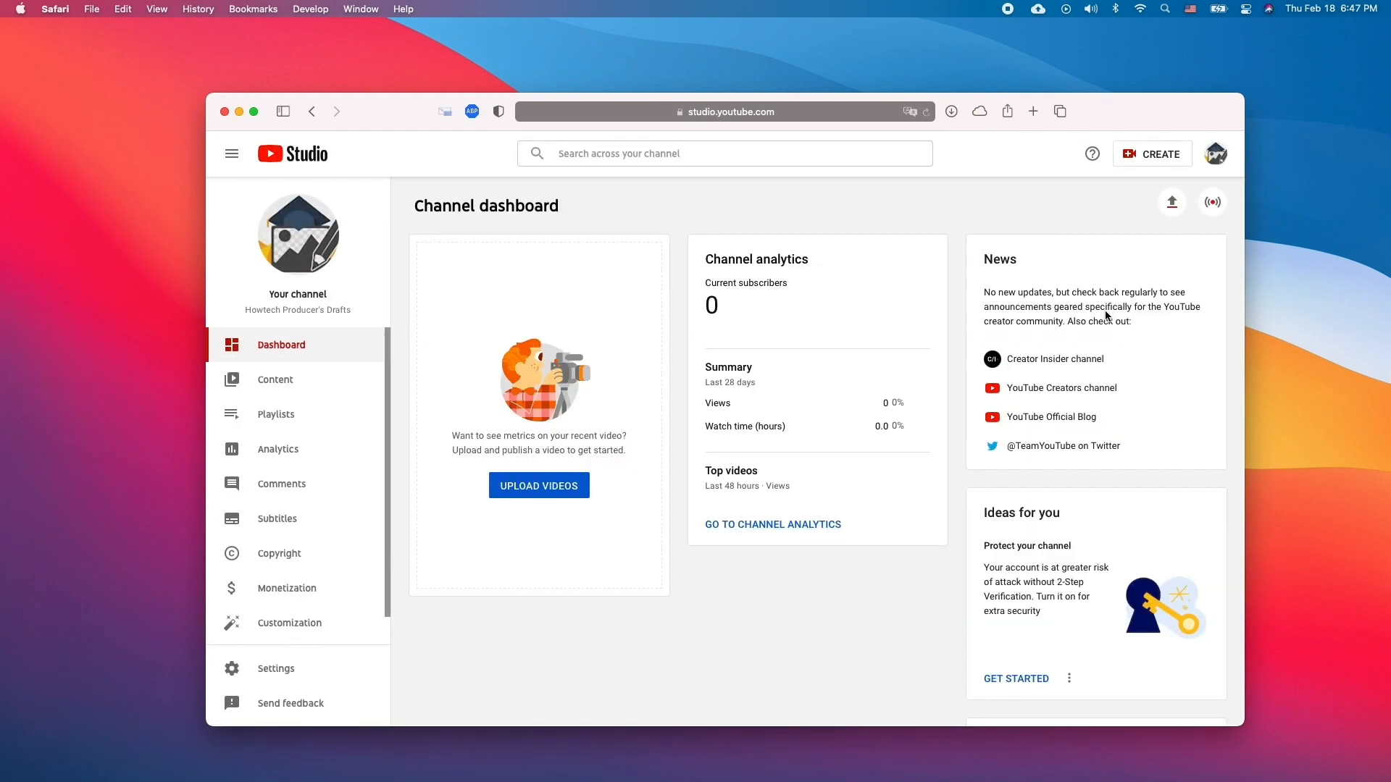
click(275, 380)
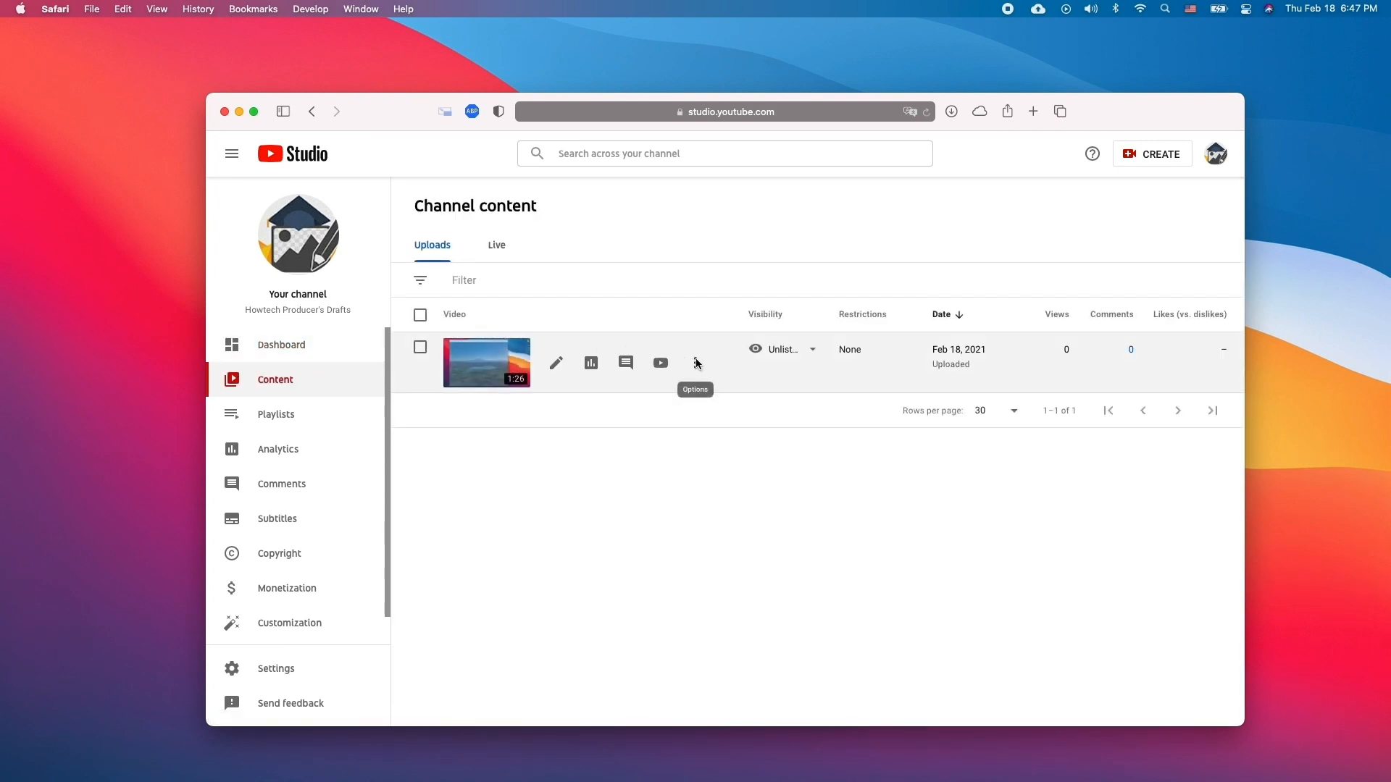
click(697, 363)
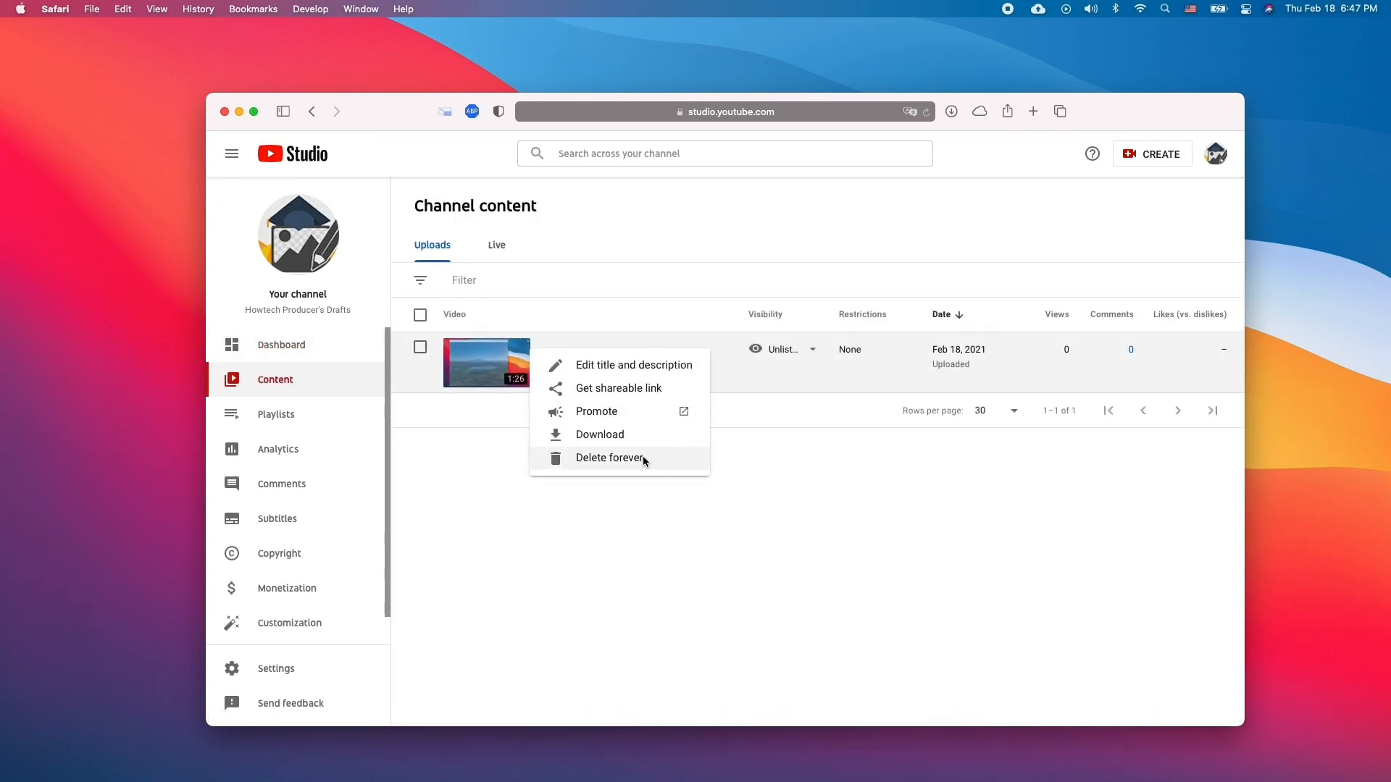
click(610, 457)
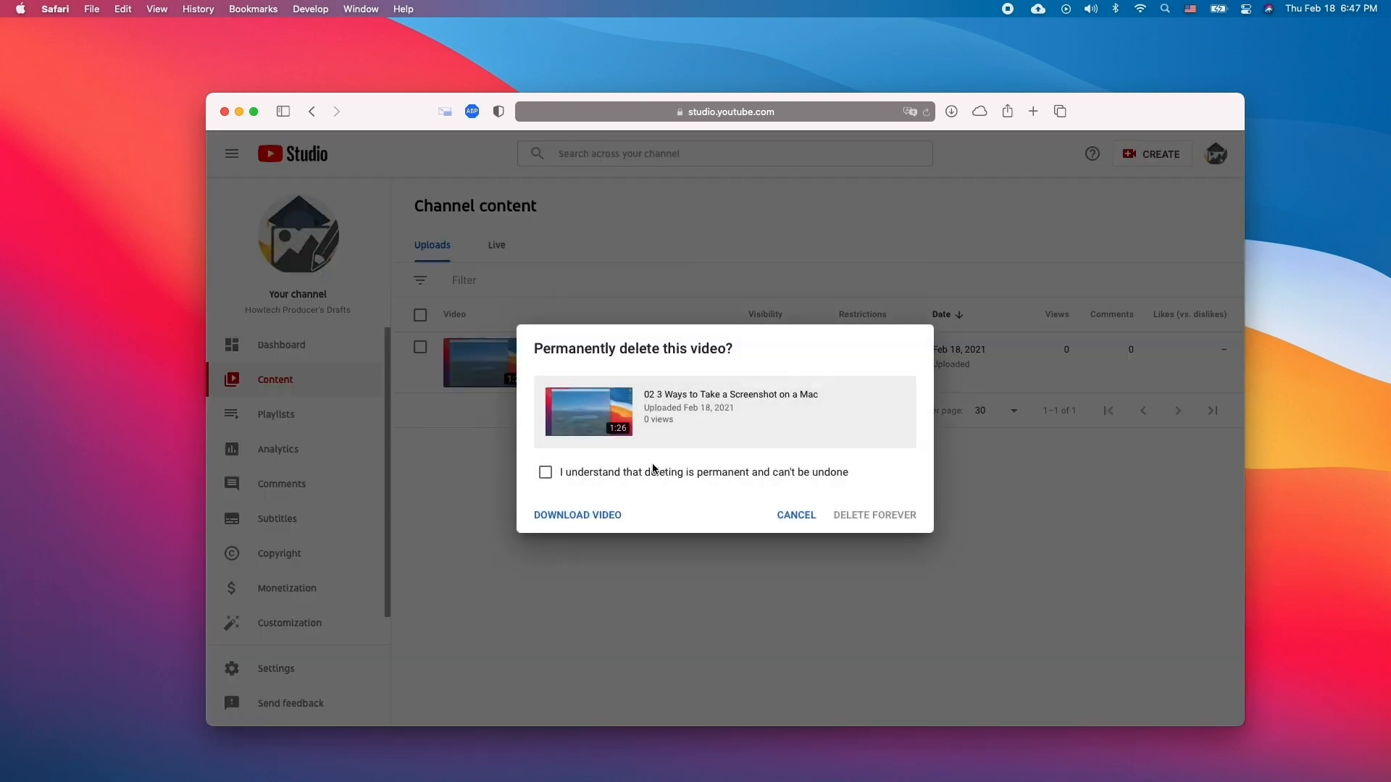
- Acknowledge that deletion is permanent and confirm DELETE FOREVER on the video
click(547, 472)
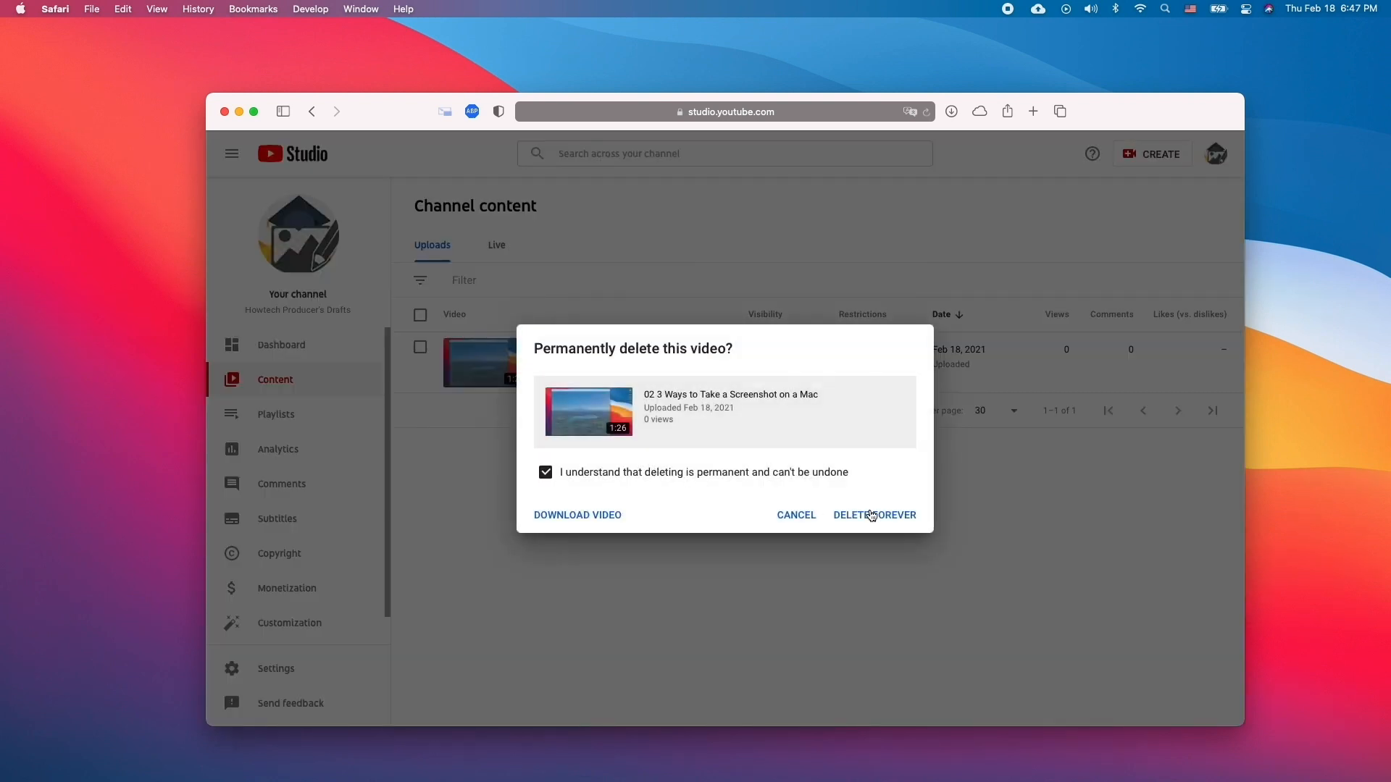
click(872, 516)
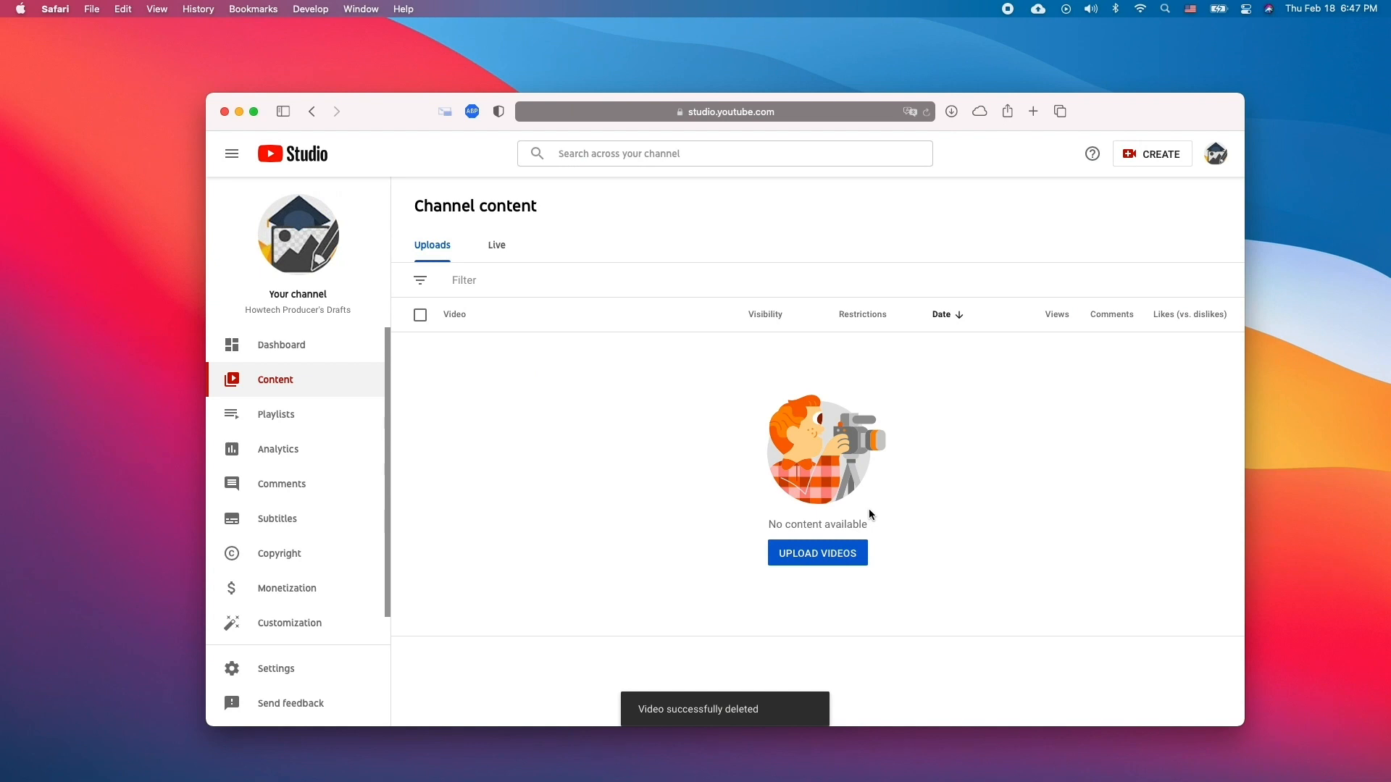